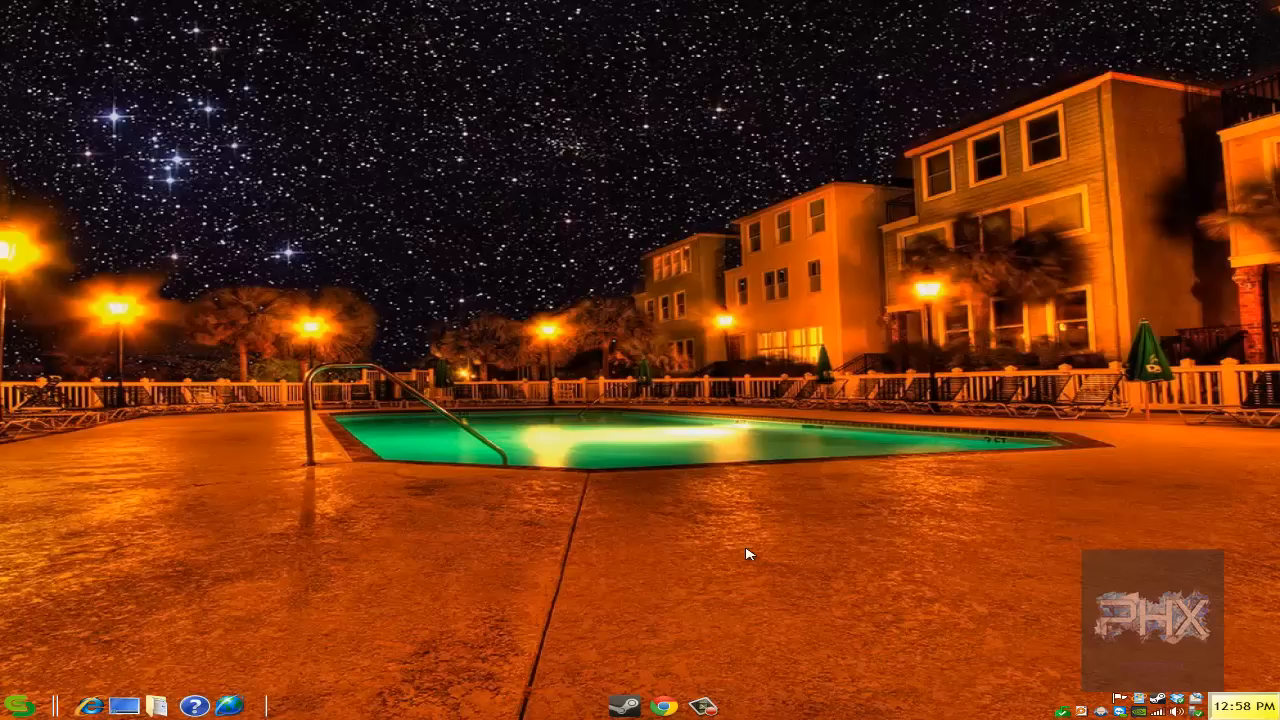
{"action": "mouse_move", "coordinate": [700, 658]}
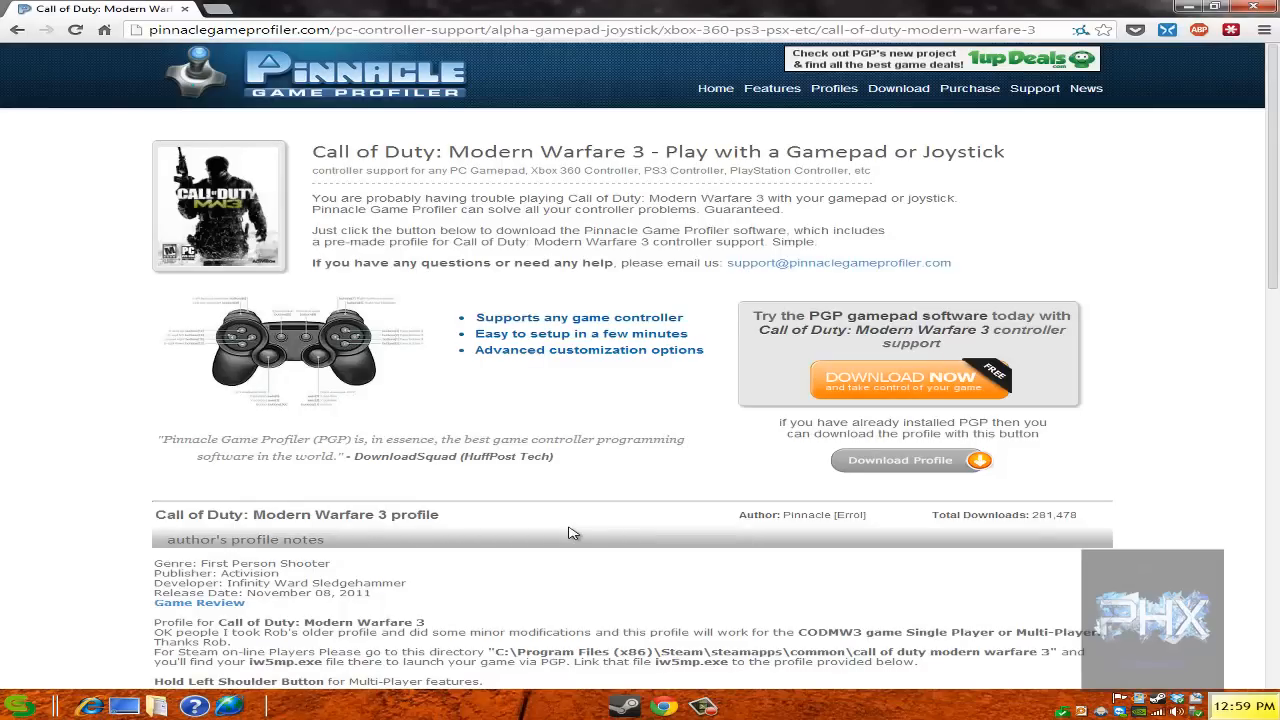
{"action": "mouse_move", "coordinate": [944, 378]}
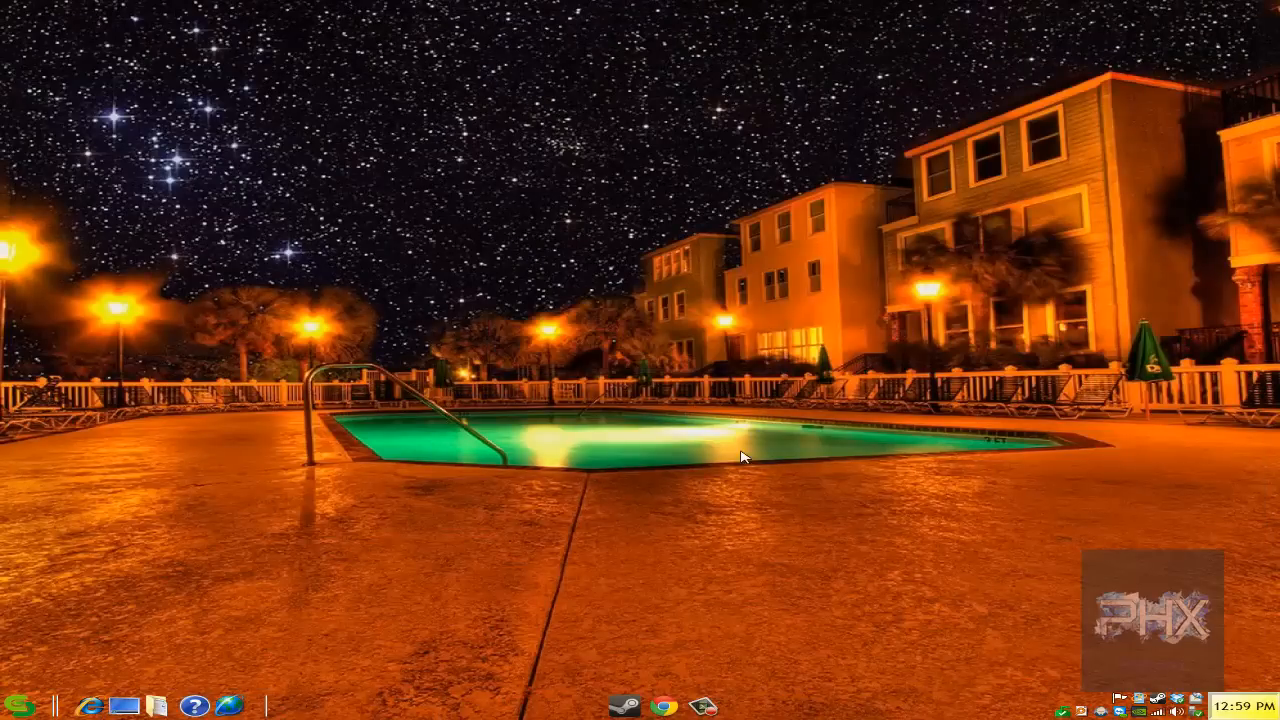
{"action": "mouse_move", "coordinate": [742, 460]}
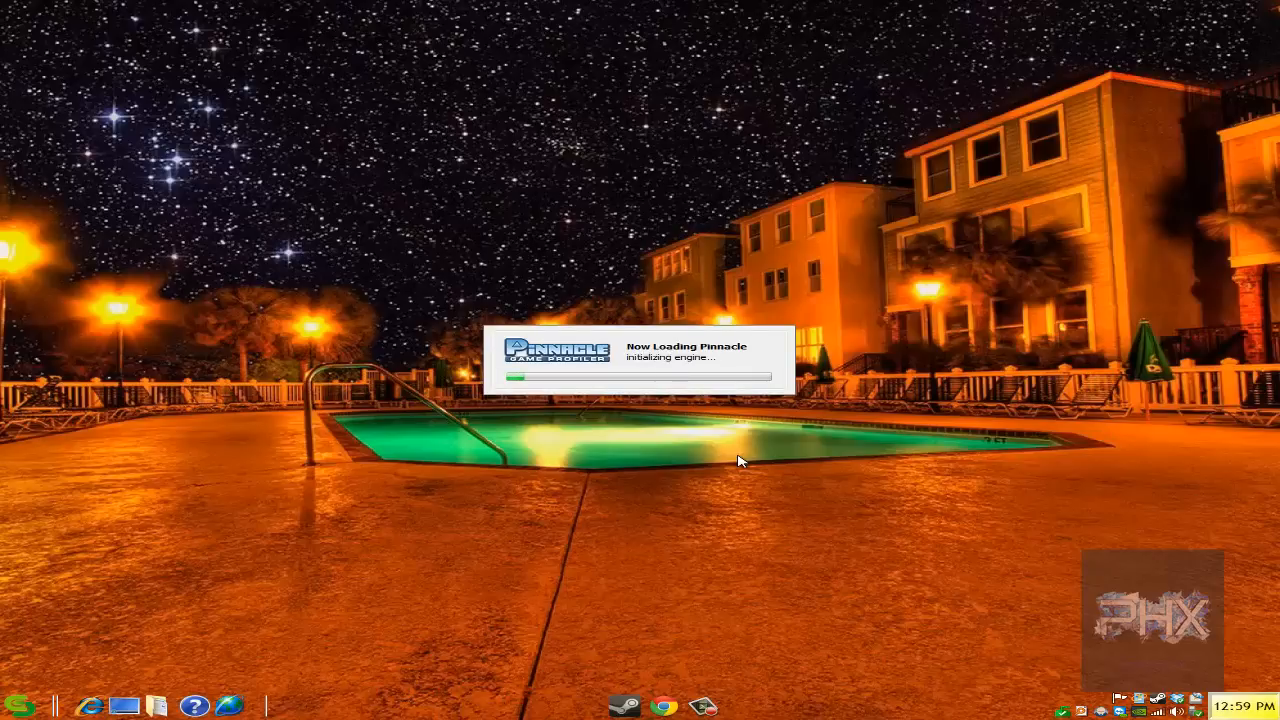
{"action": "mouse_move", "coordinate": [664, 506]}
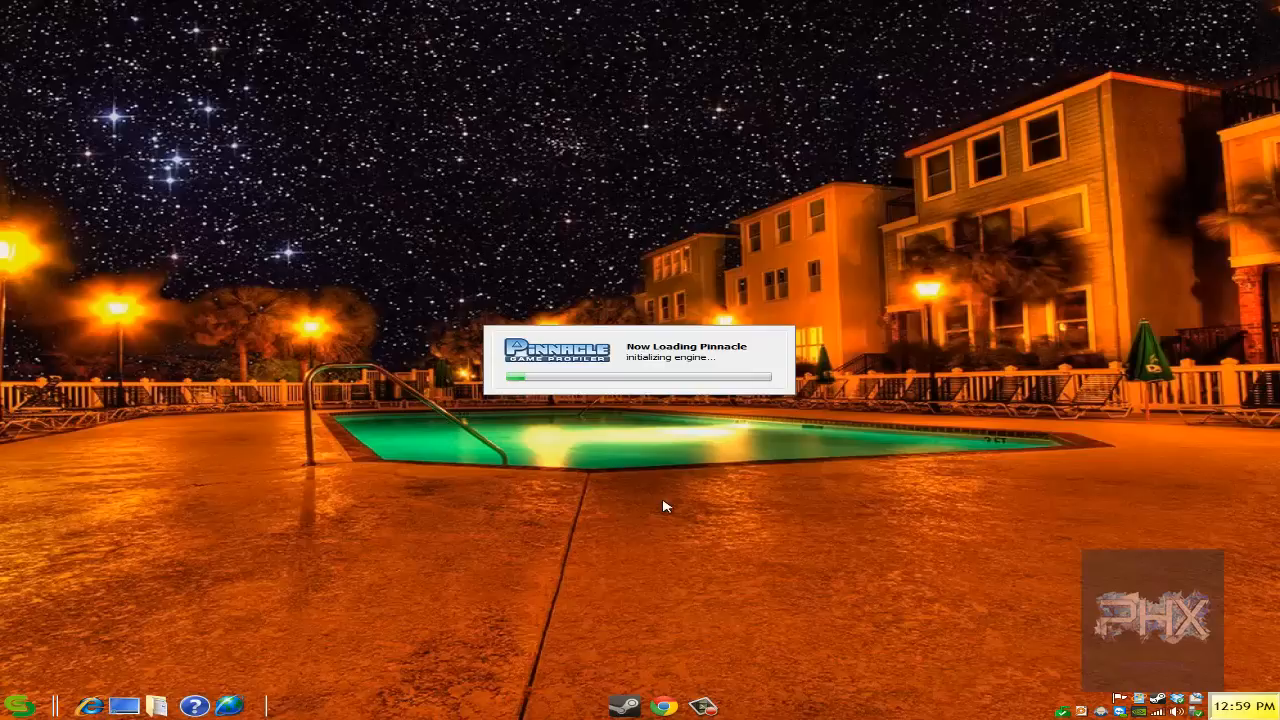
{"action": "mouse_move", "coordinate": [668, 508]}
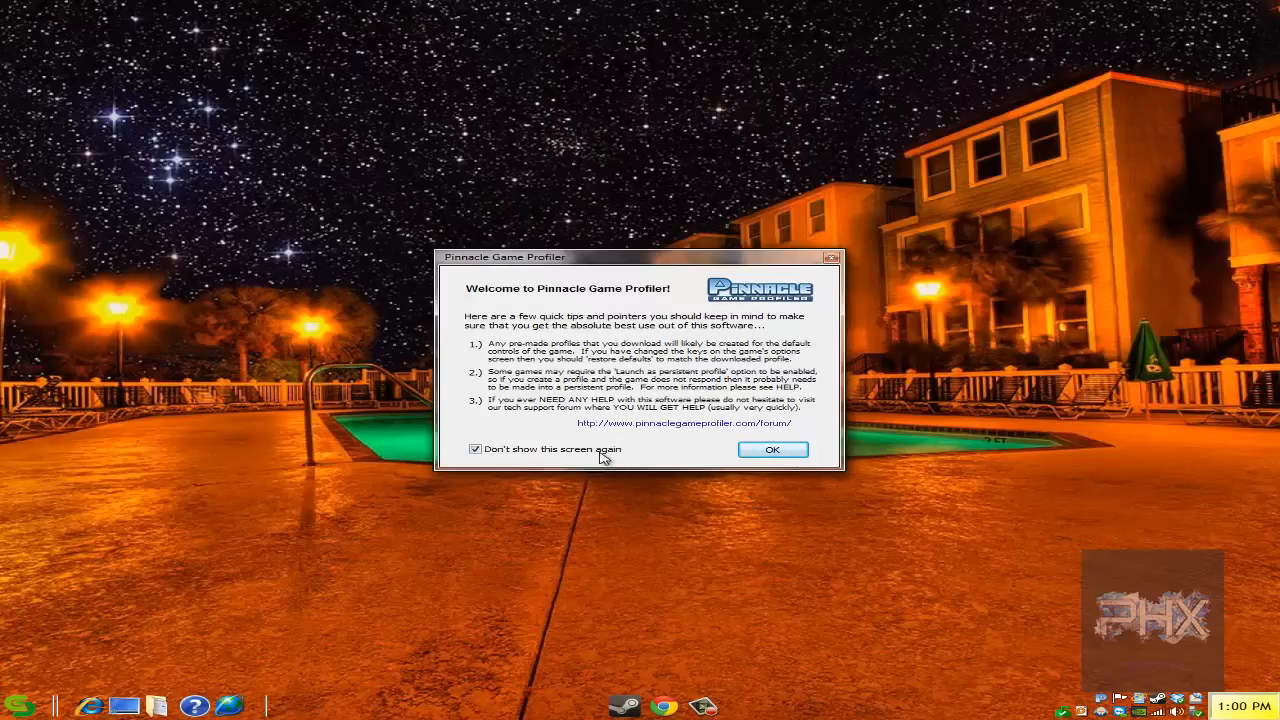
Dismiss the welcome tips and bring up the Game Profiles manager
{"action": "left_click", "coordinate": [772, 448]}
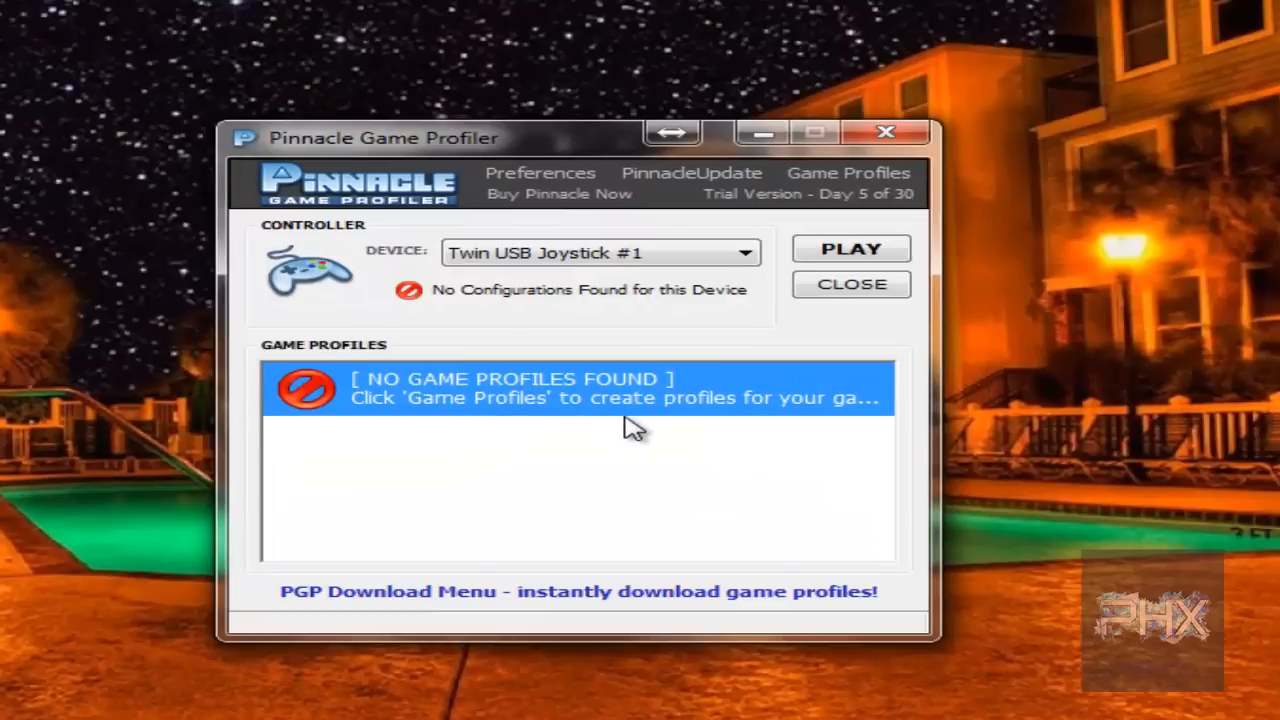
{"action": "mouse_move", "coordinate": [644, 410]}
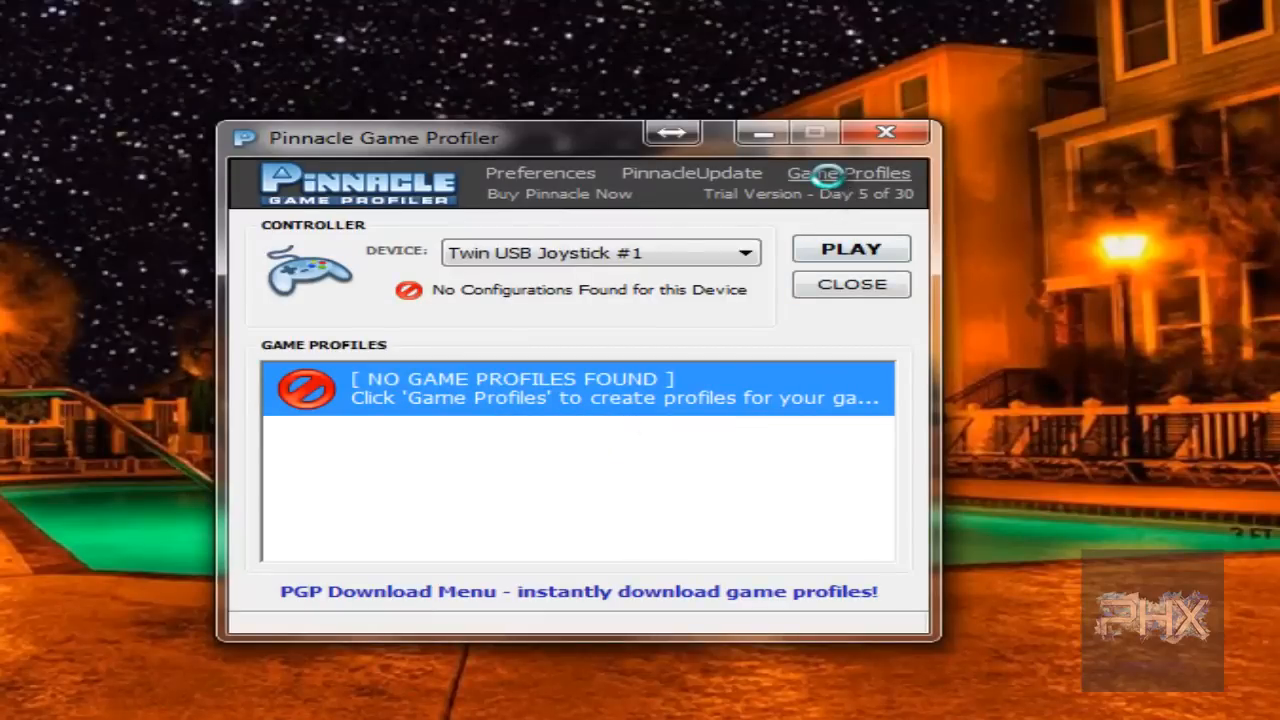
{"action": "left_click", "coordinate": [848, 172]}
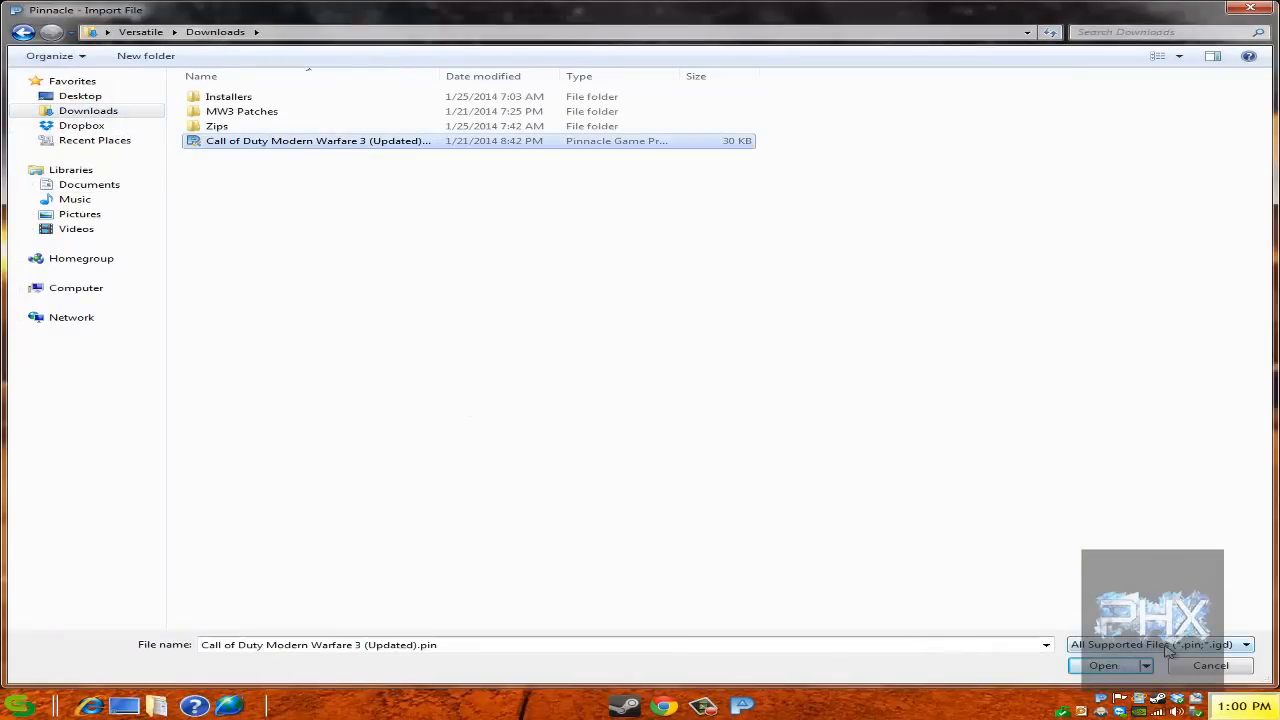
Load the .pin file and point it at iw5sp.exe inside Steam's Call of Duty Modern Warfare 3 folder
{"action": "left_click", "coordinate": [1104, 664]}
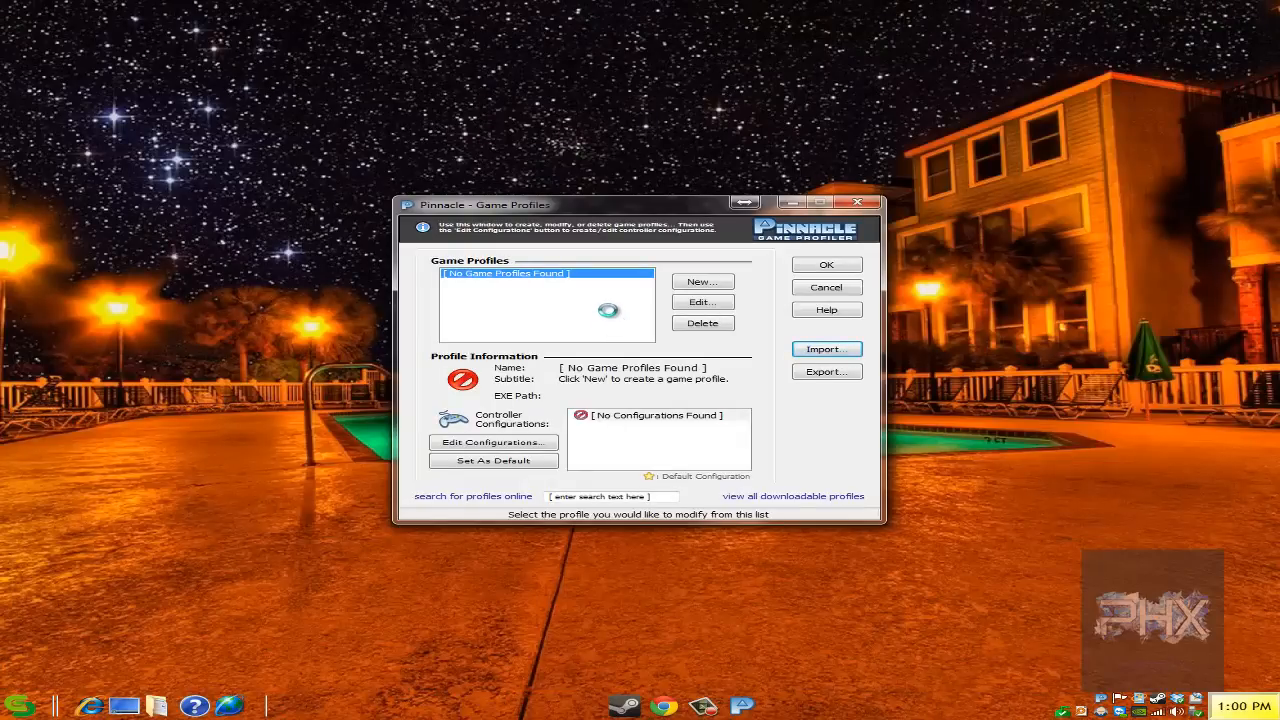
{"action": "left_click", "coordinate": [824, 348]}
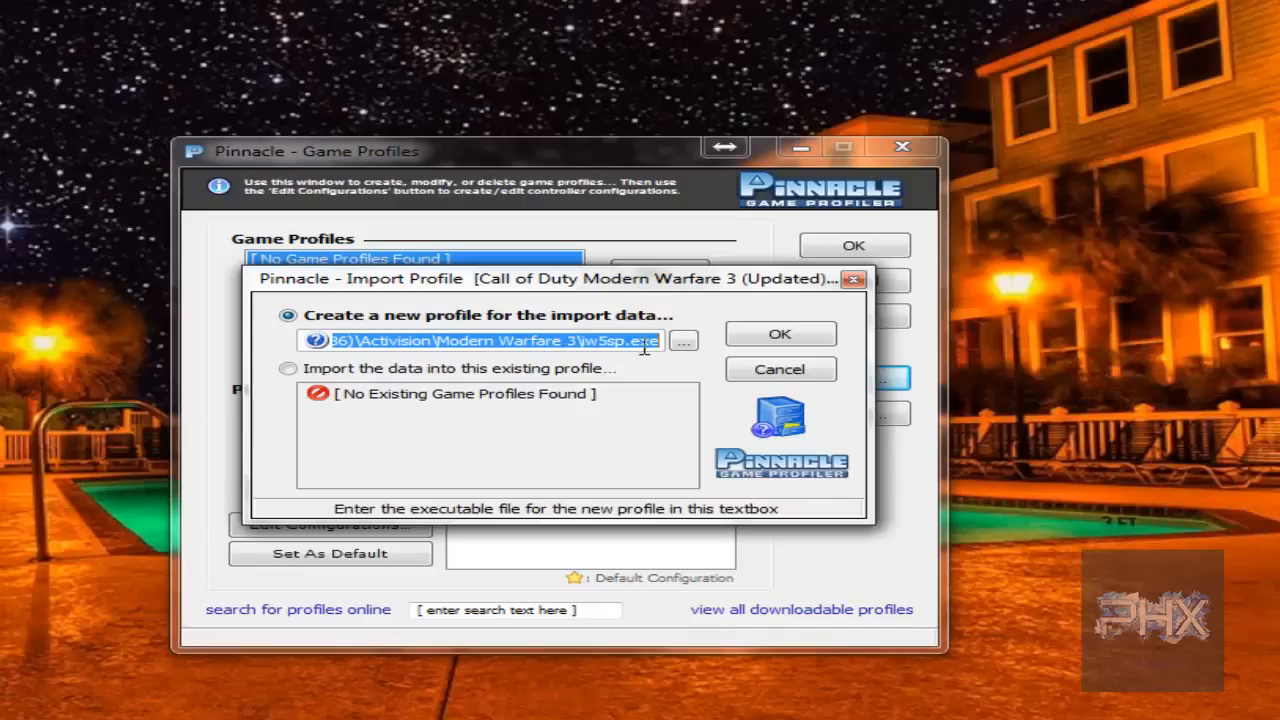
{"action": "mouse_move", "coordinate": [684, 340]}
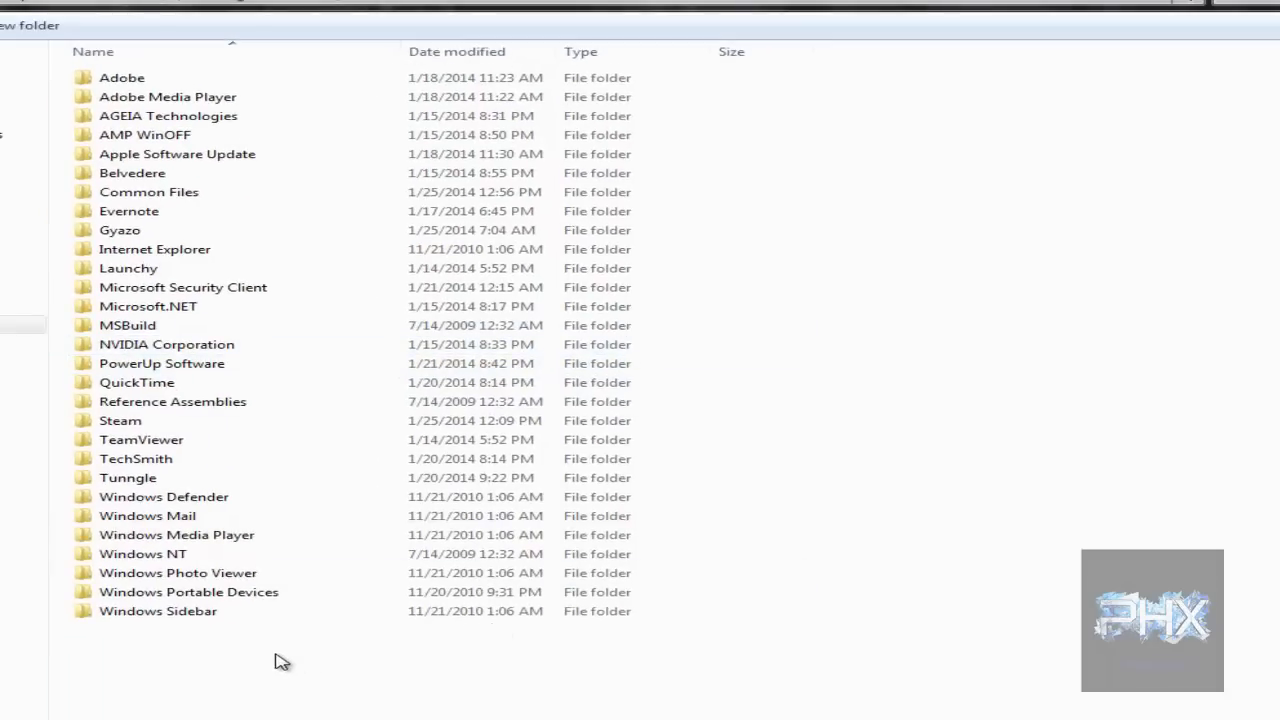
{"action": "mouse_move", "coordinate": [170, 420]}
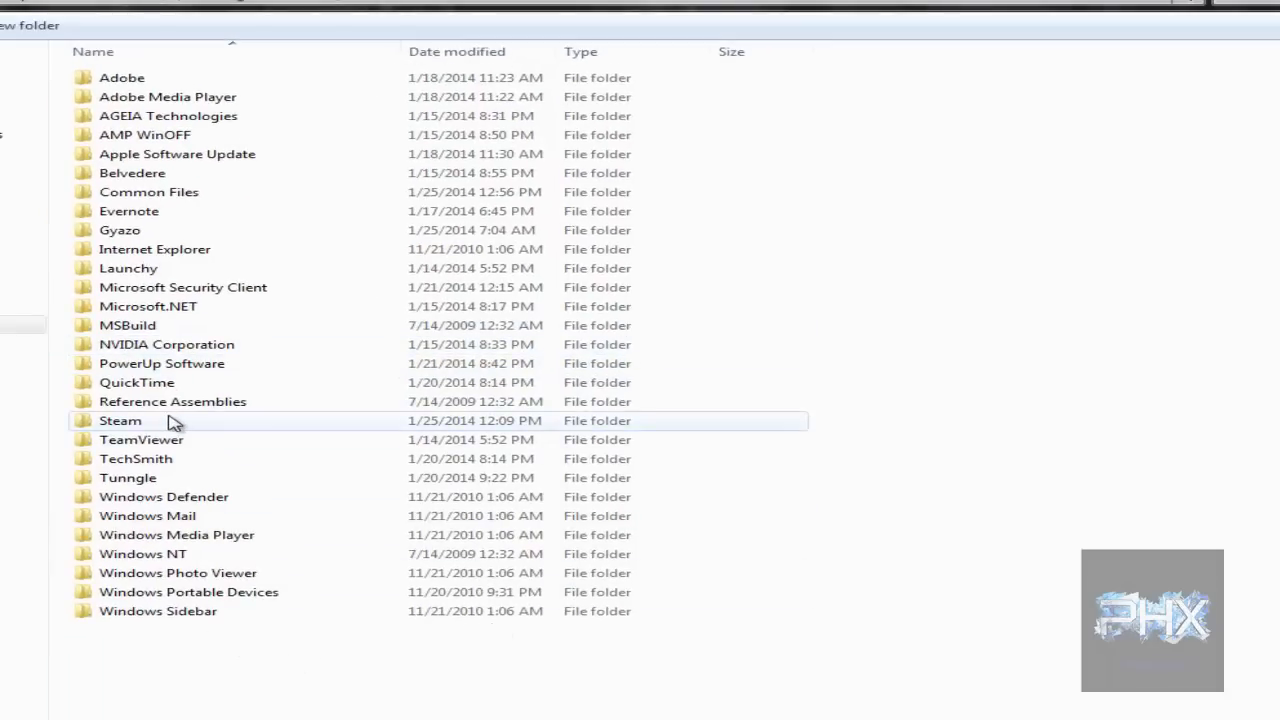
{"action": "double_click", "coordinate": [120, 420]}
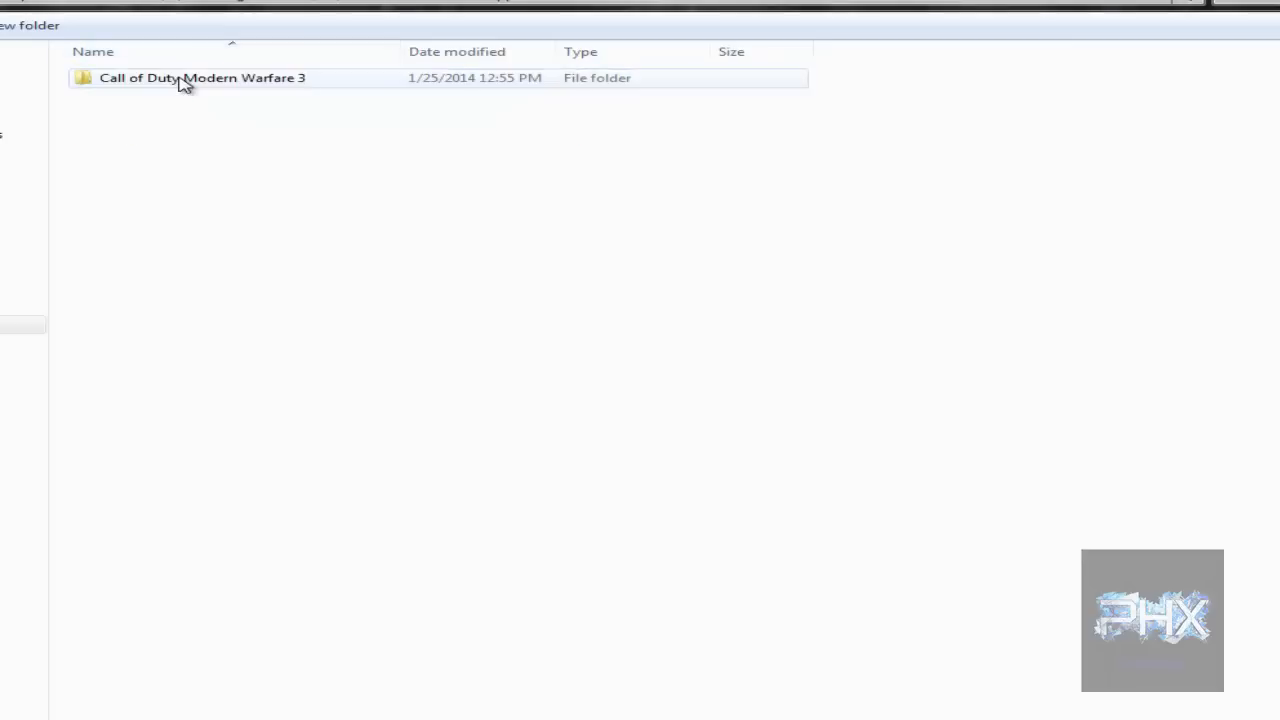
{"action": "double_click", "coordinate": [202, 76]}
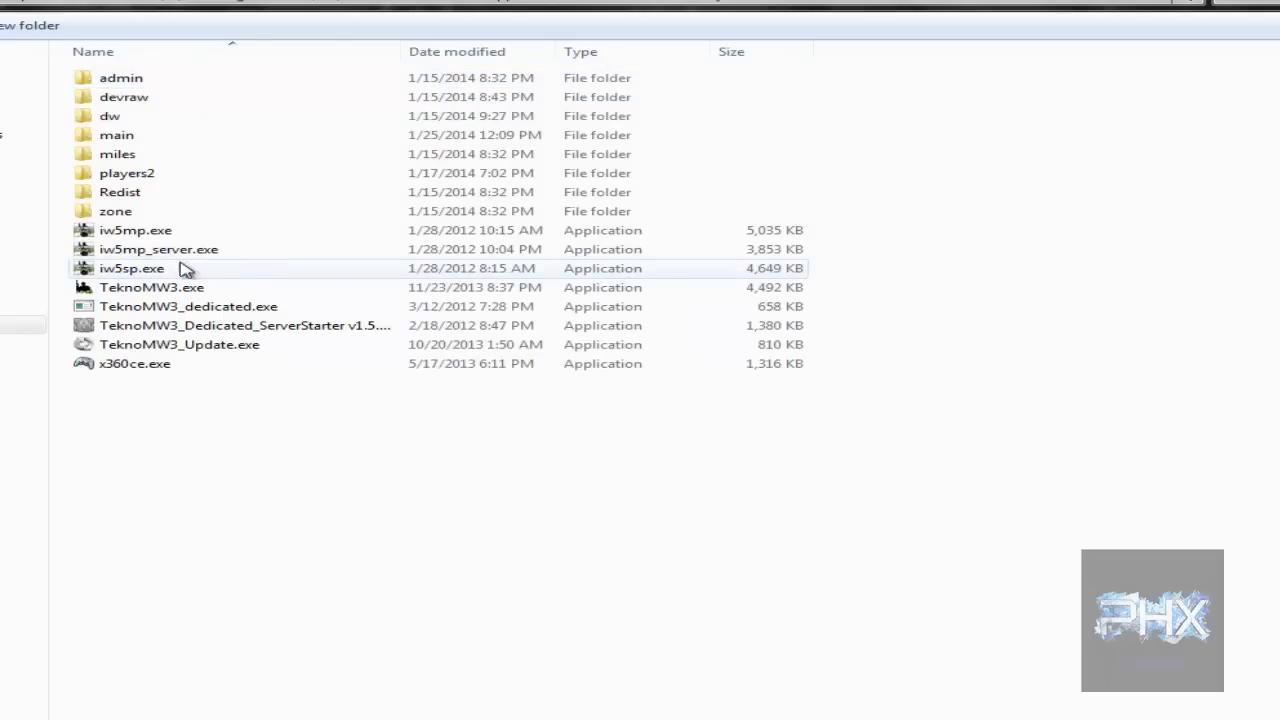
{"action": "left_click", "coordinate": [136, 230]}
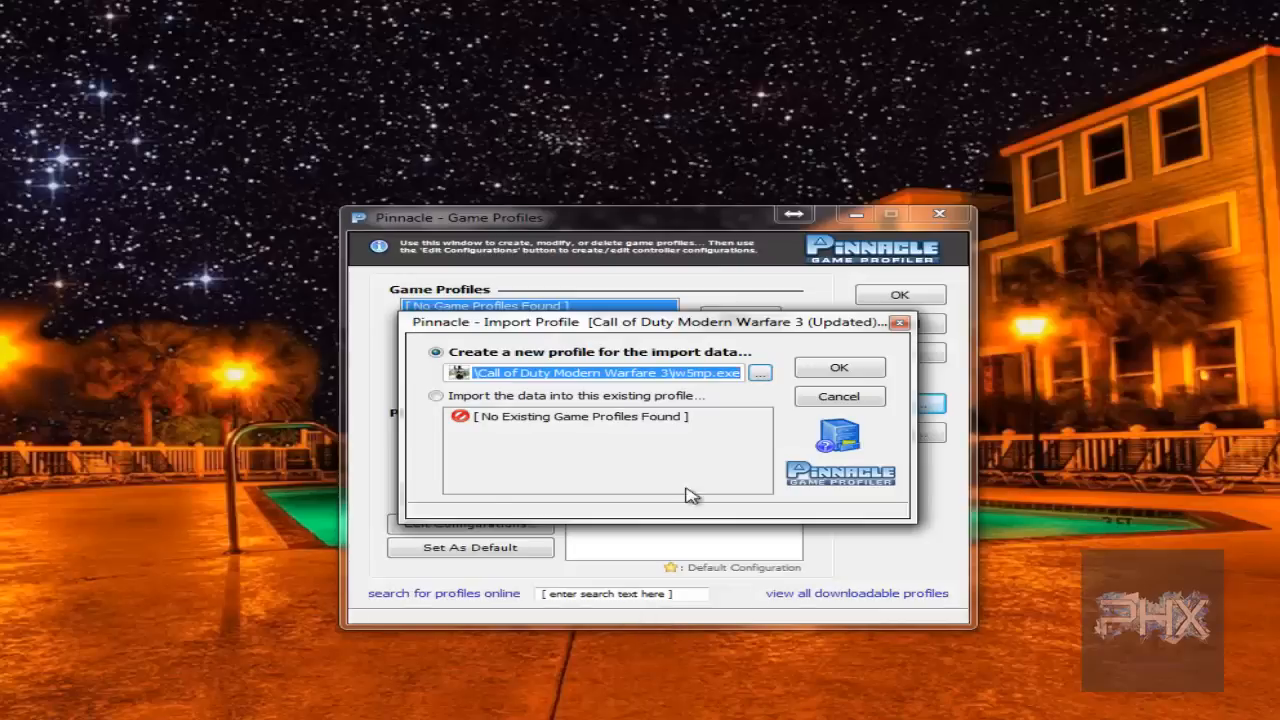
Confirm the new profile, import its commands, save the profiles and launch the game via PLAY
{"action": "left_click", "coordinate": [838, 368]}
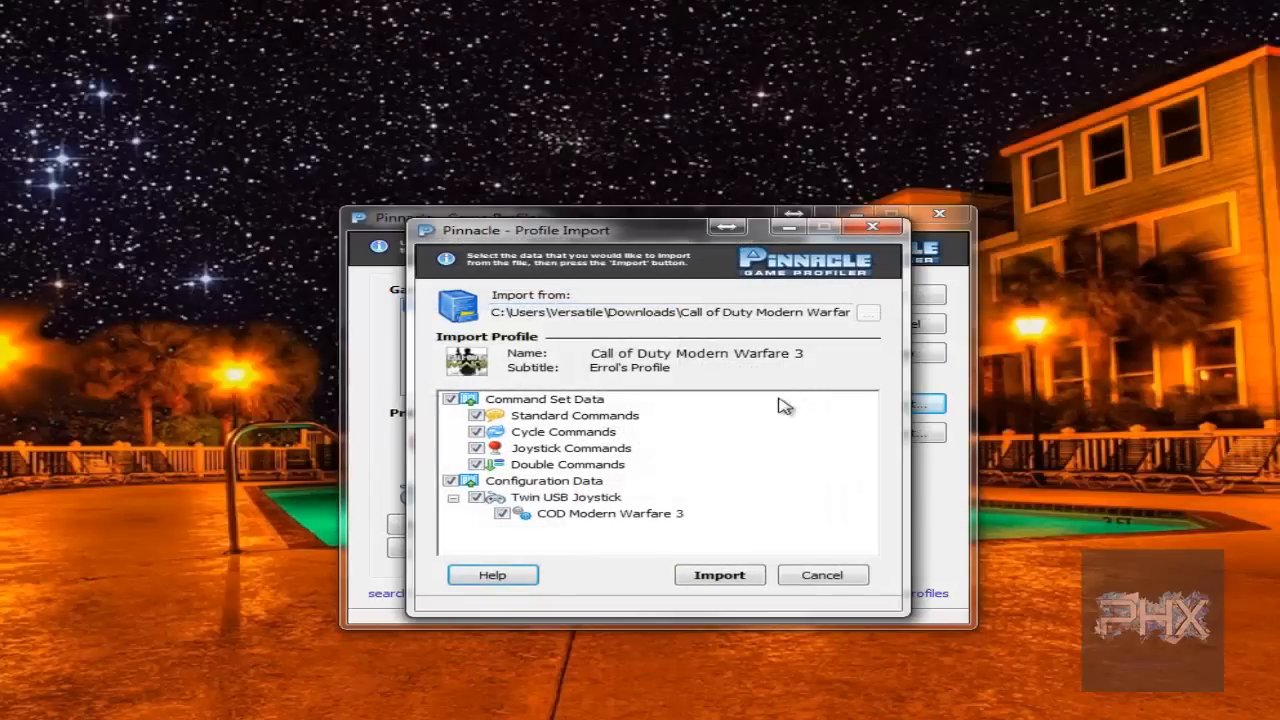
{"action": "left_click", "coordinate": [720, 574]}
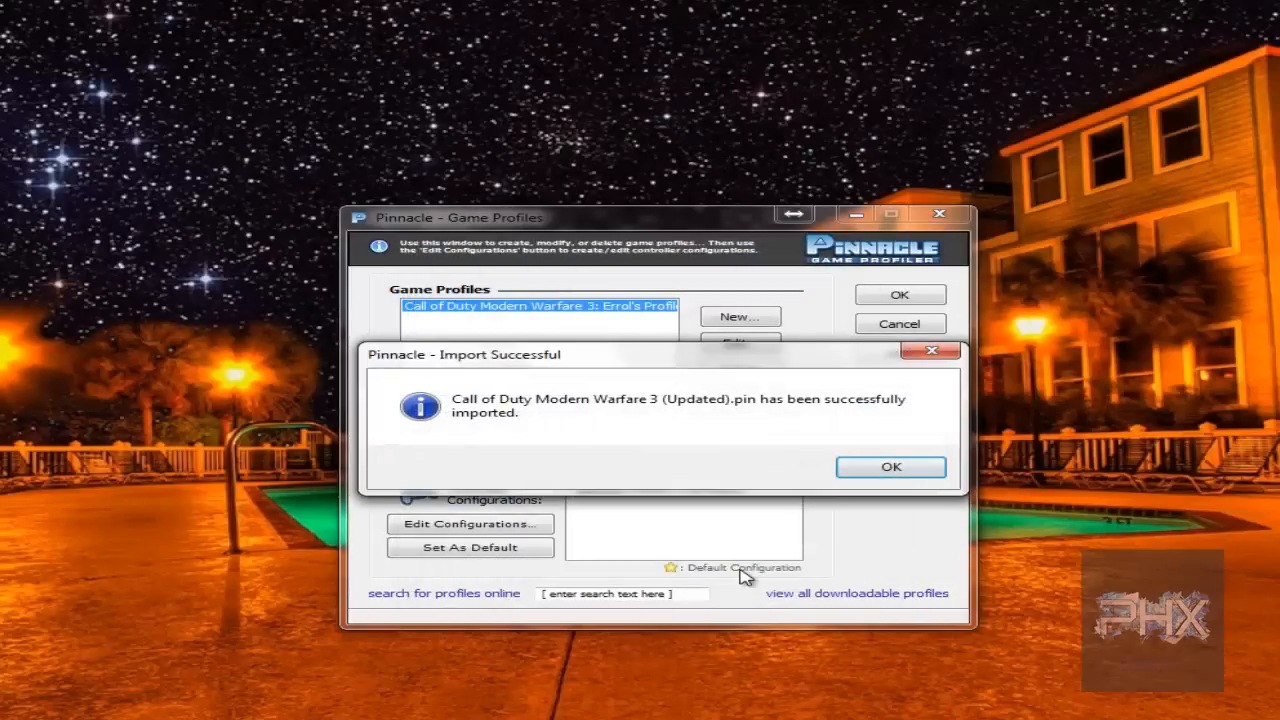
{"action": "left_click", "coordinate": [890, 468]}
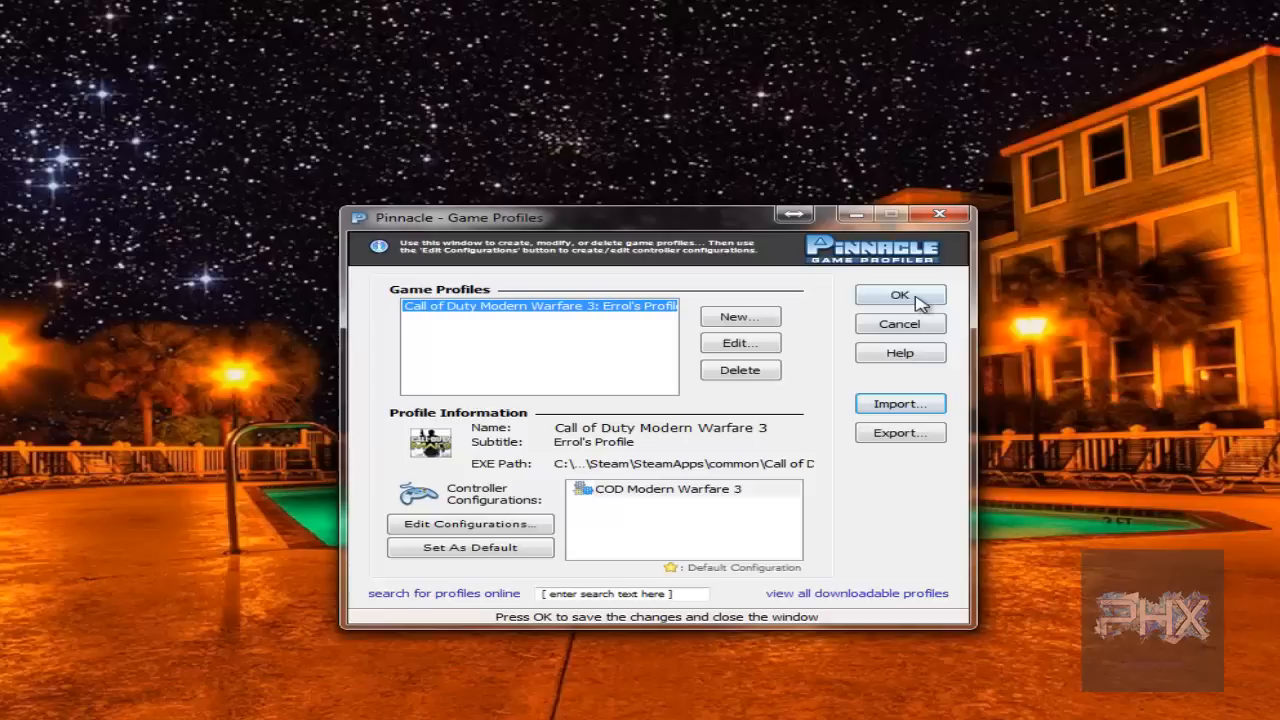
{"action": "left_click", "coordinate": [900, 294]}
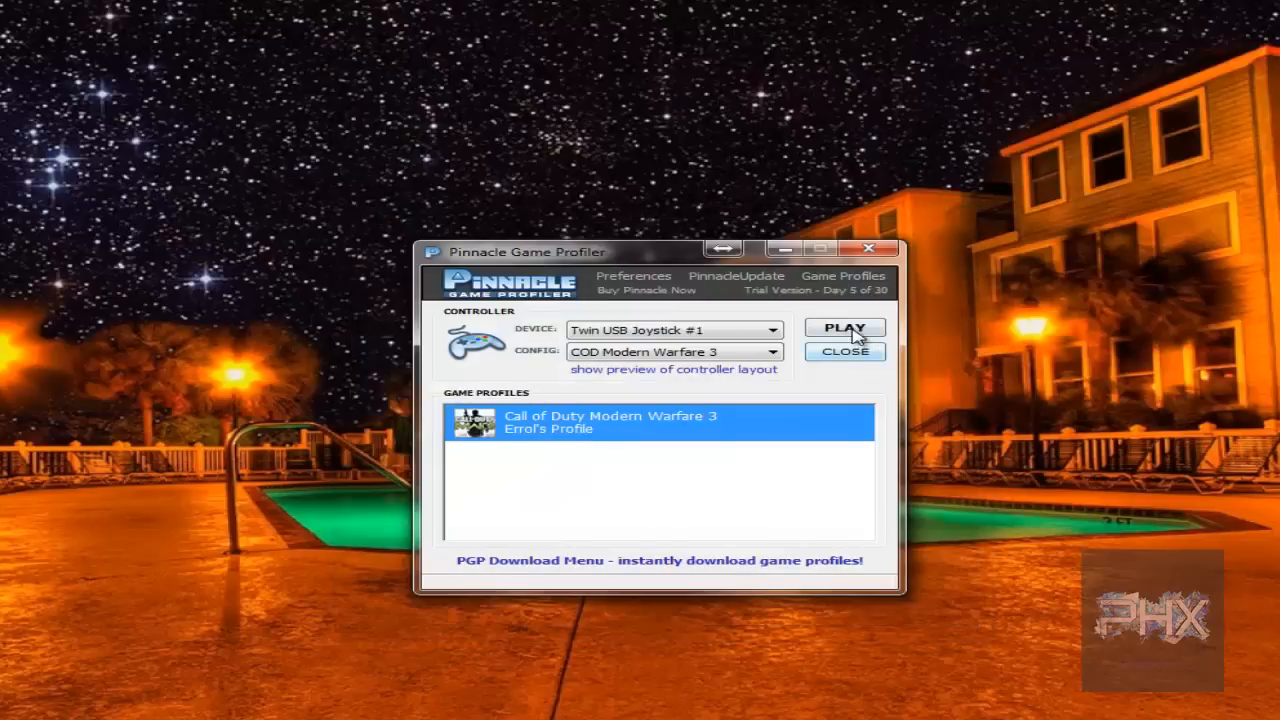
{"action": "left_click", "coordinate": [844, 328]}
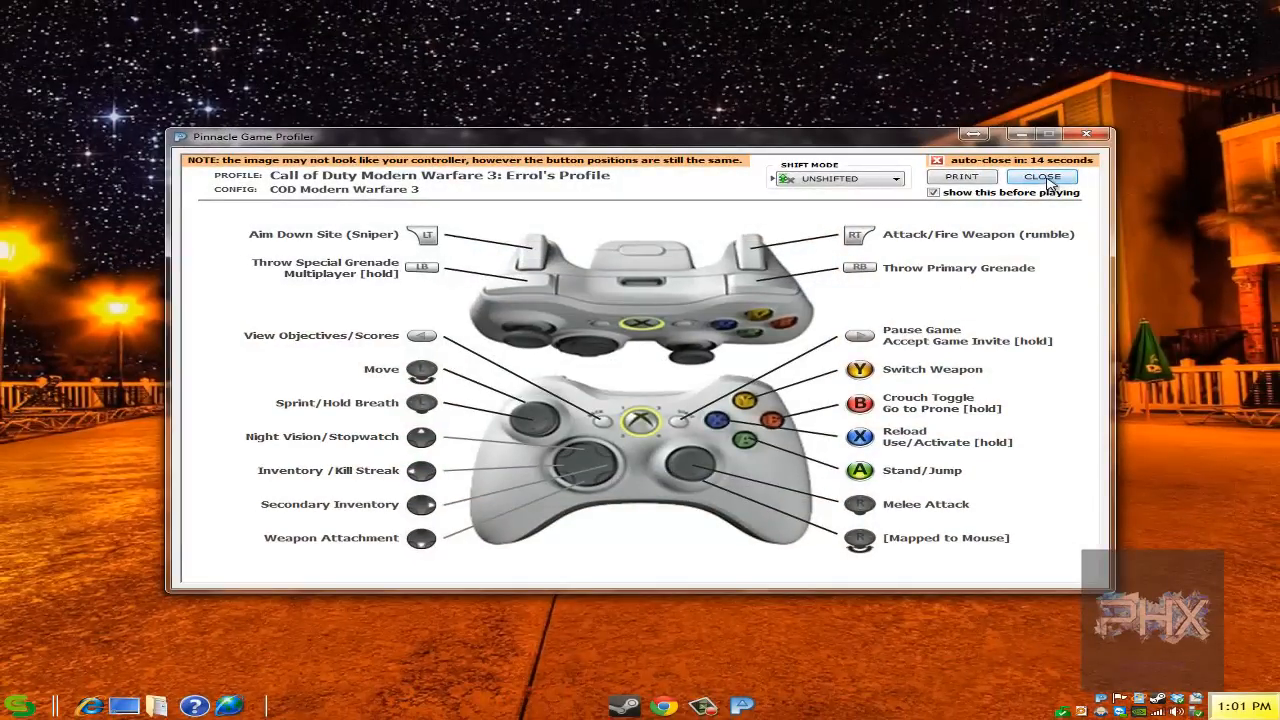
Close the Modern Warfare 3 controller layout preview so the game continues launching
{"action": "left_click", "coordinate": [1042, 176]}
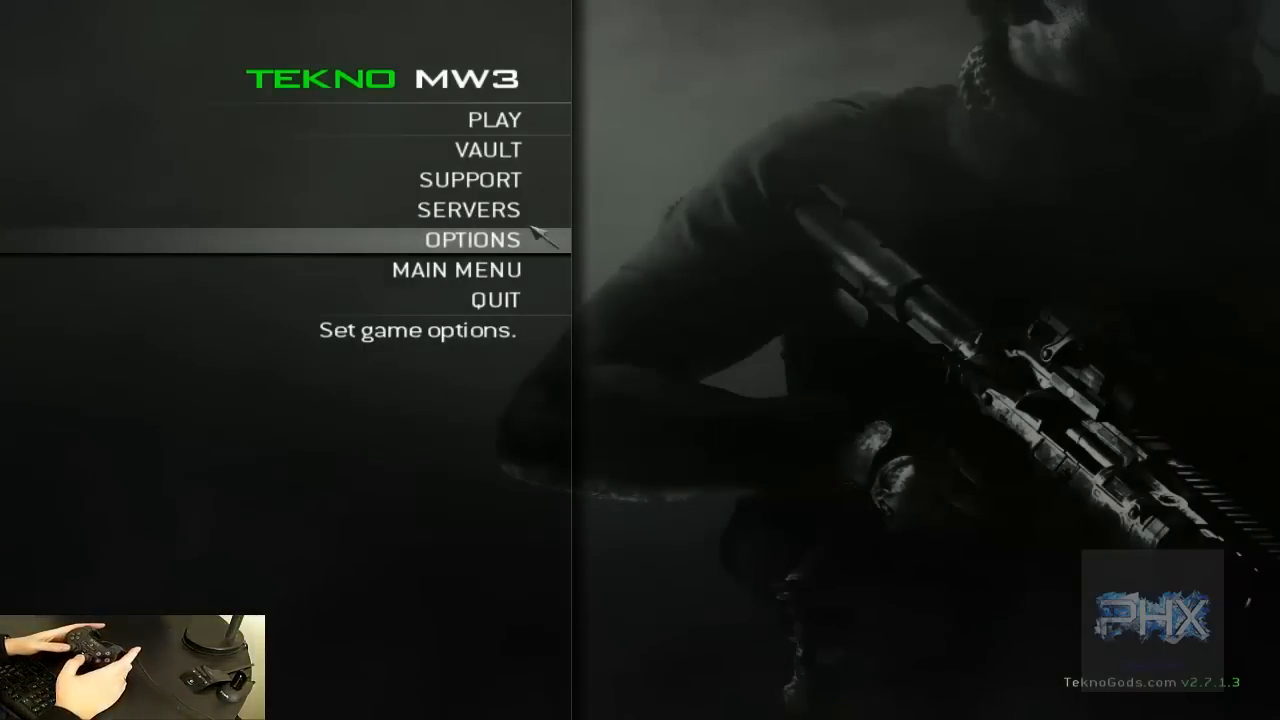
From the Servers list, connect to the Seatown 24/7 Team Deathmatch server
{"action": "left_click", "coordinate": [468, 210]}
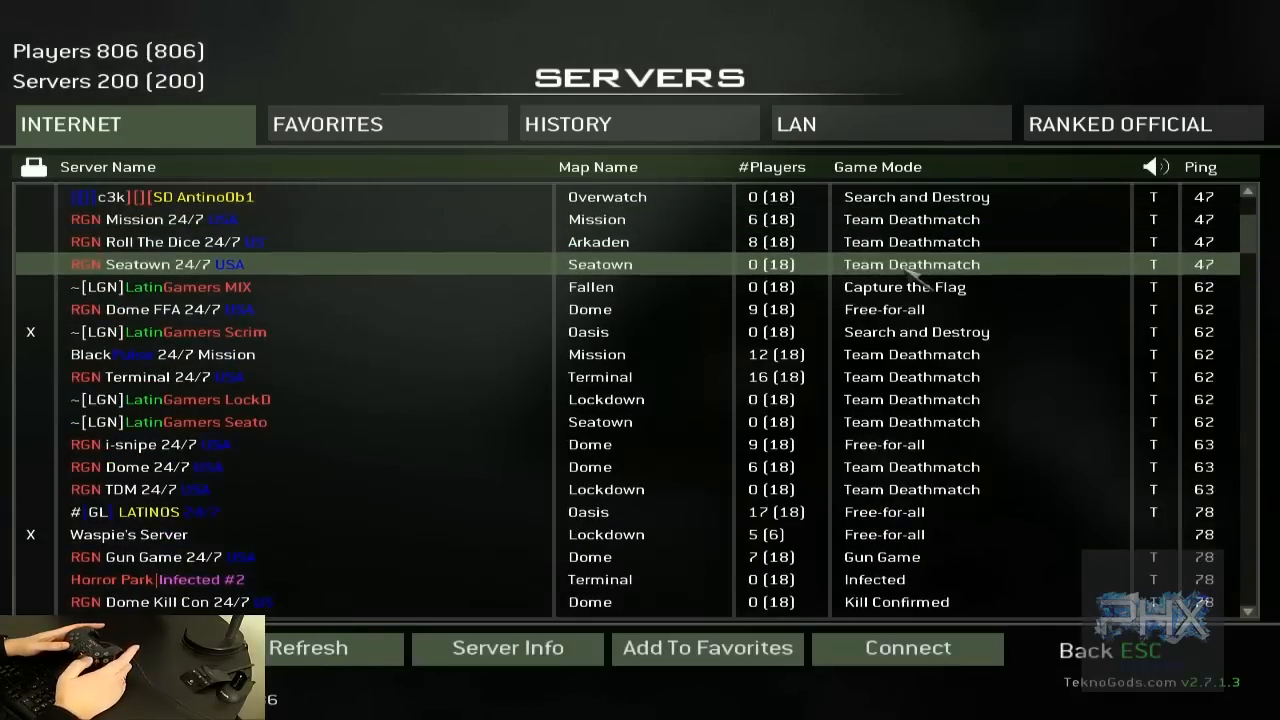
{"action": "left_click", "coordinate": [906, 648]}
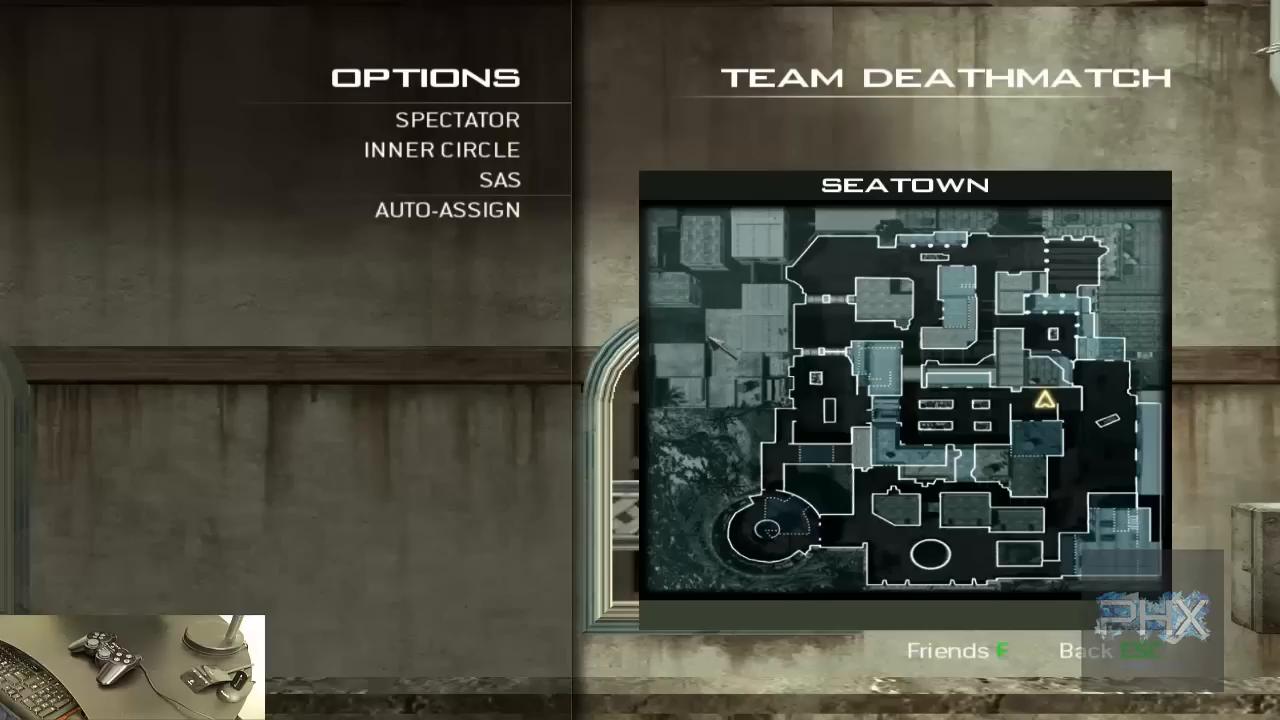